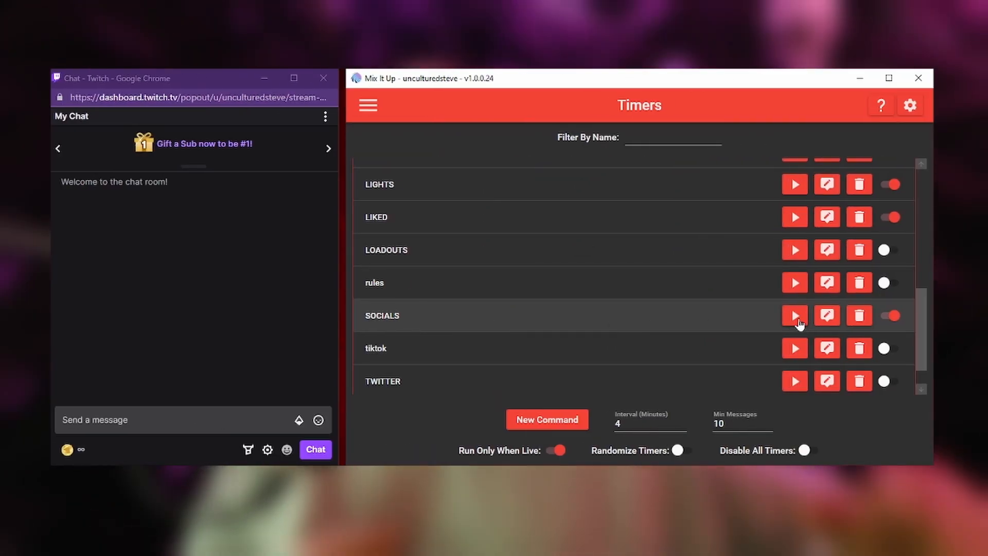
Run the SOCIALS timer immediately to post its social links announcement
{"action": "left_click", "coordinate": [794, 315]}
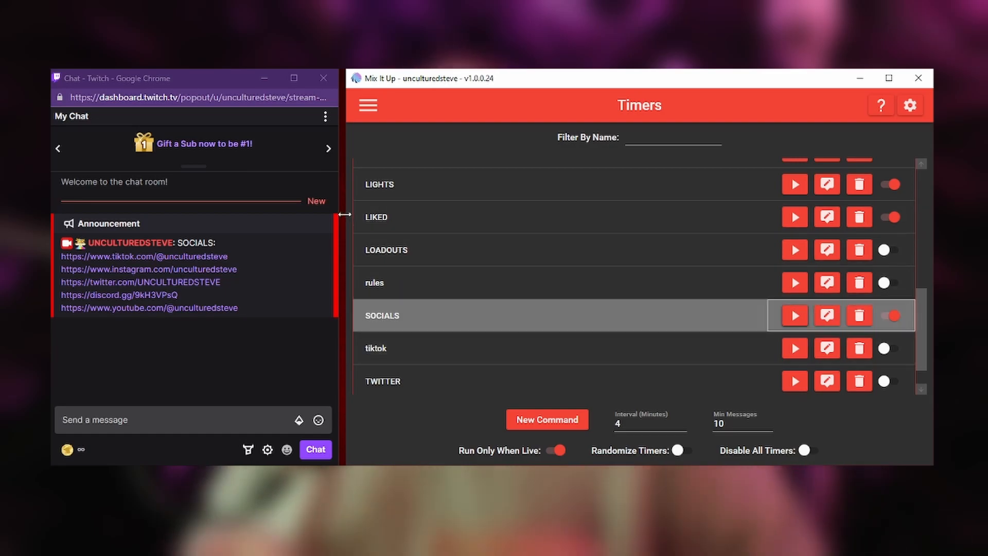
{"action": "mouse_move", "coordinate": [95, 253]}
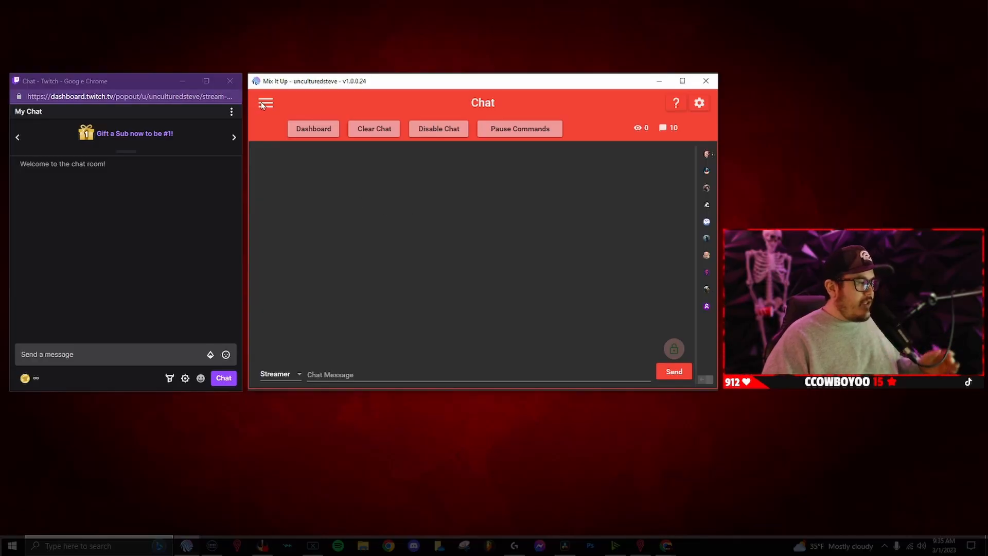
From the Timers section, open the SOCIALS timer in the command editor
{"action": "left_click", "coordinate": [266, 103]}
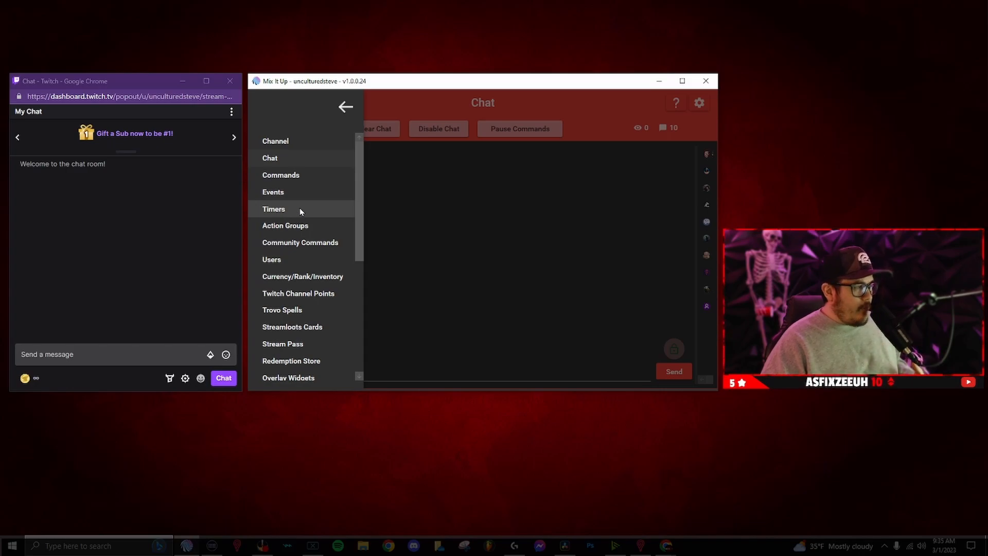
{"action": "left_click", "coordinate": [273, 208]}
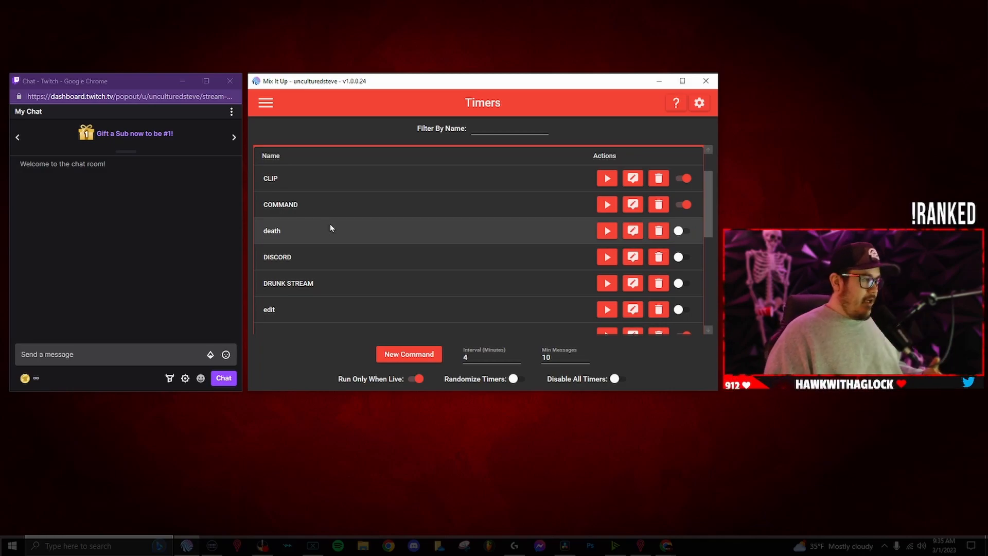
{"action": "scroll", "scroll_direction": "down", "scroll_amount": 3}
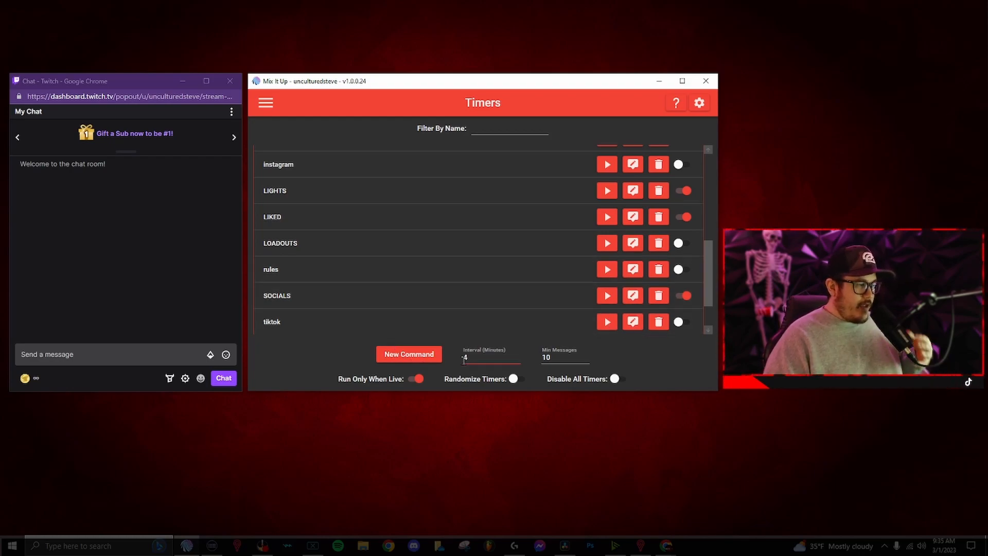
{"action": "scroll", "scroll_direction": "down", "scroll_amount": 3}
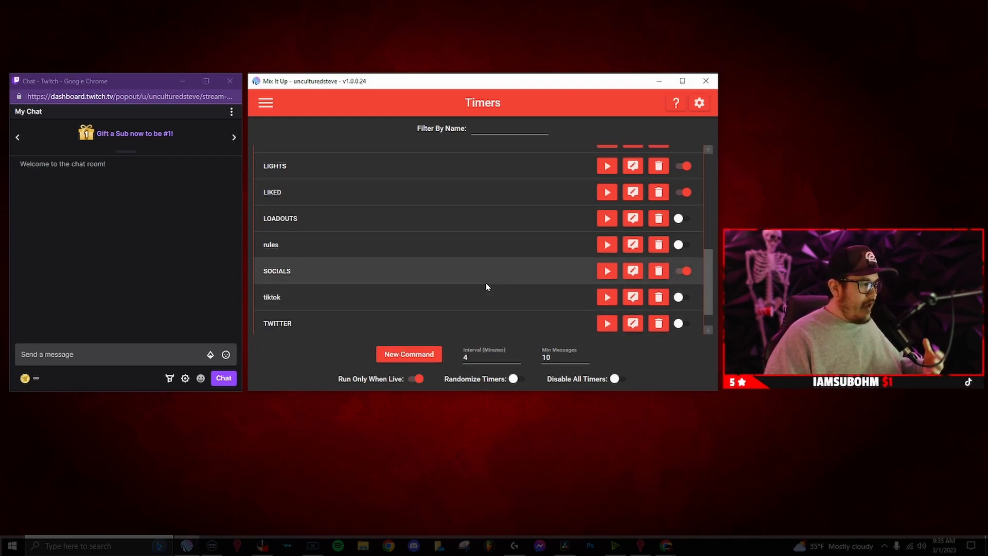
{"action": "left_click", "coordinate": [632, 270]}
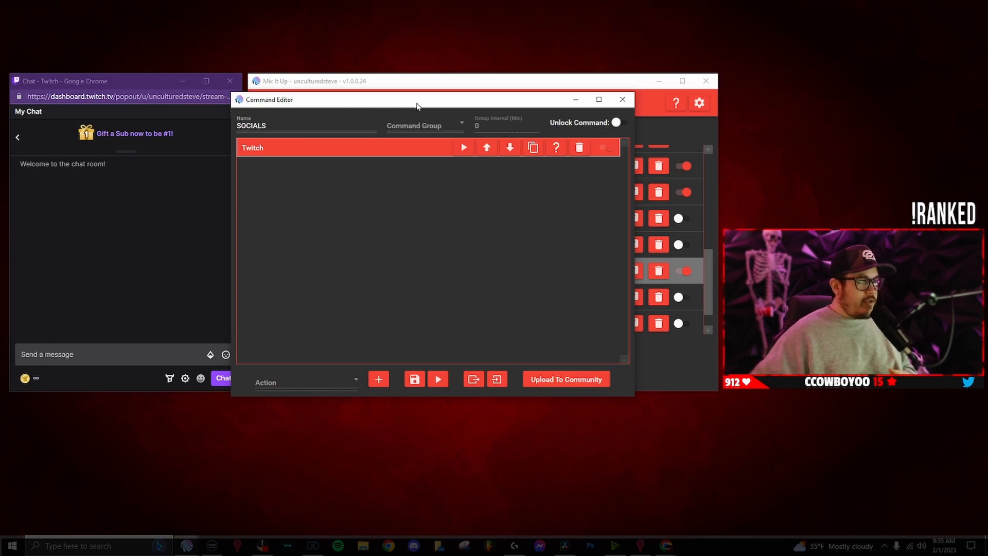
Set the SOCIALS Twitch action type to Send Chat Announcement
{"action": "left_click", "coordinate": [306, 382]}
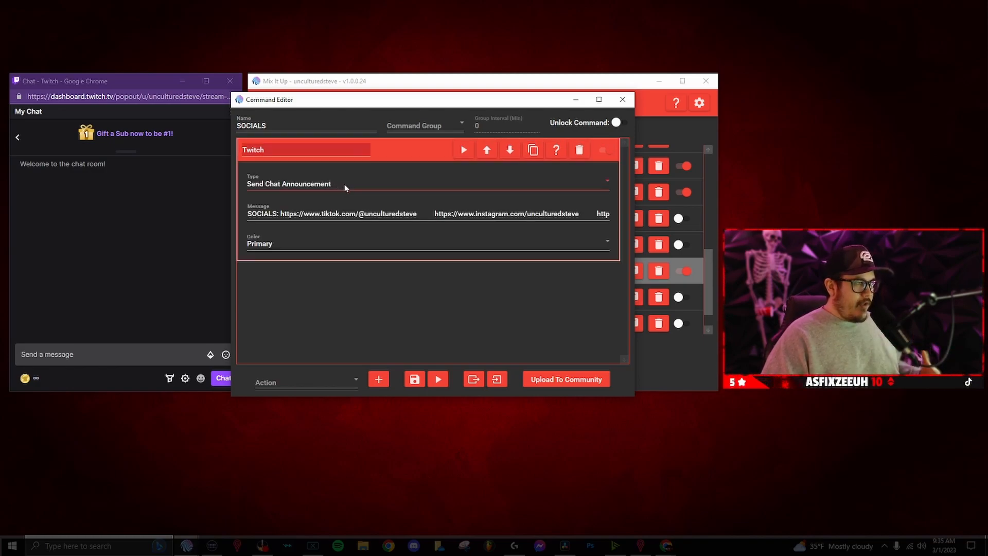
{"action": "left_click", "coordinate": [427, 183]}
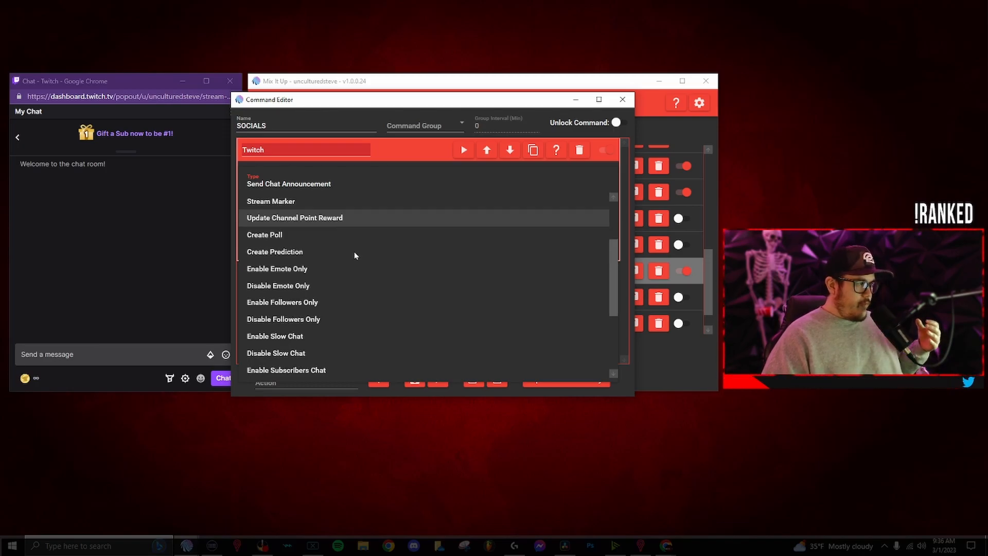
{"action": "scroll", "scroll_direction": "up", "scroll_amount": 3}
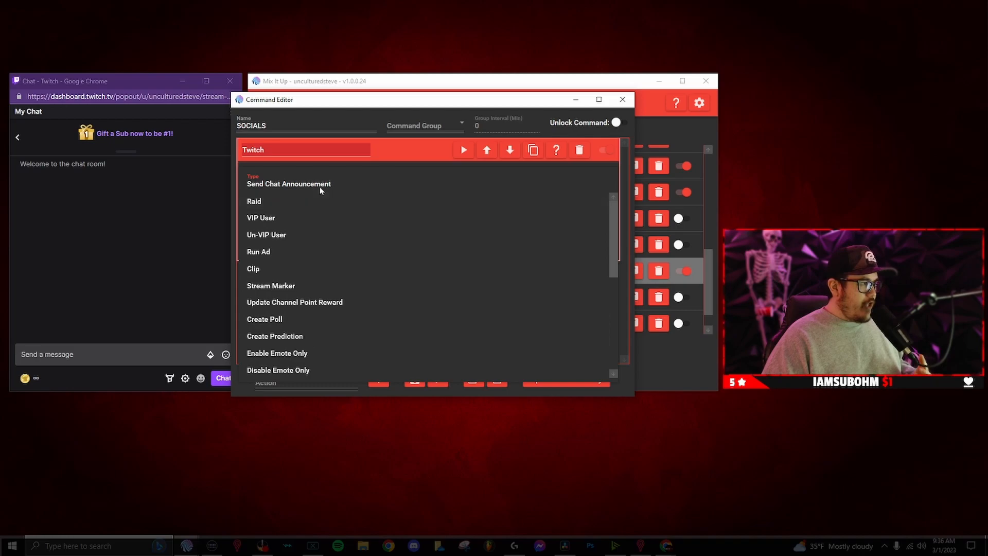
{"action": "left_click", "coordinate": [288, 184]}
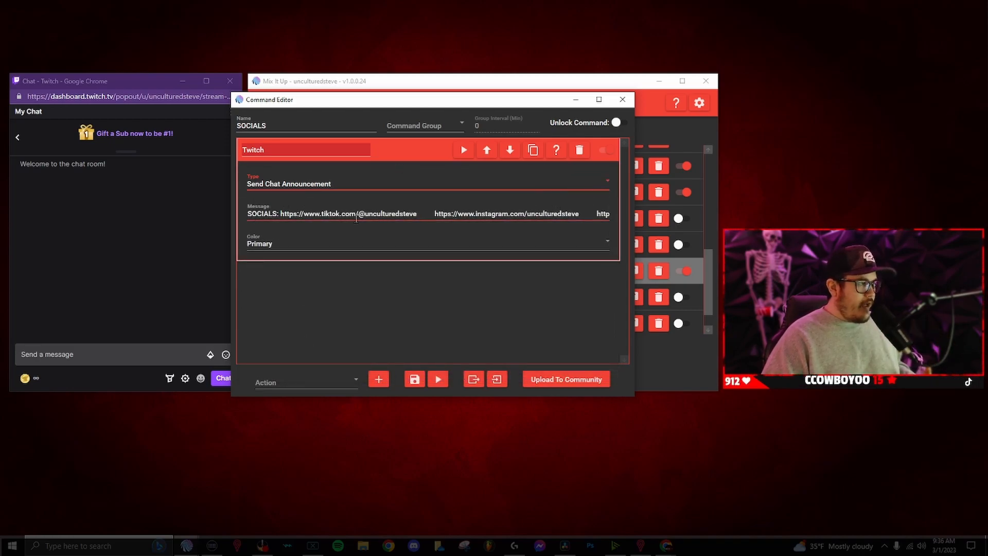
{"action": "mouse_move", "coordinate": [279, 205]}
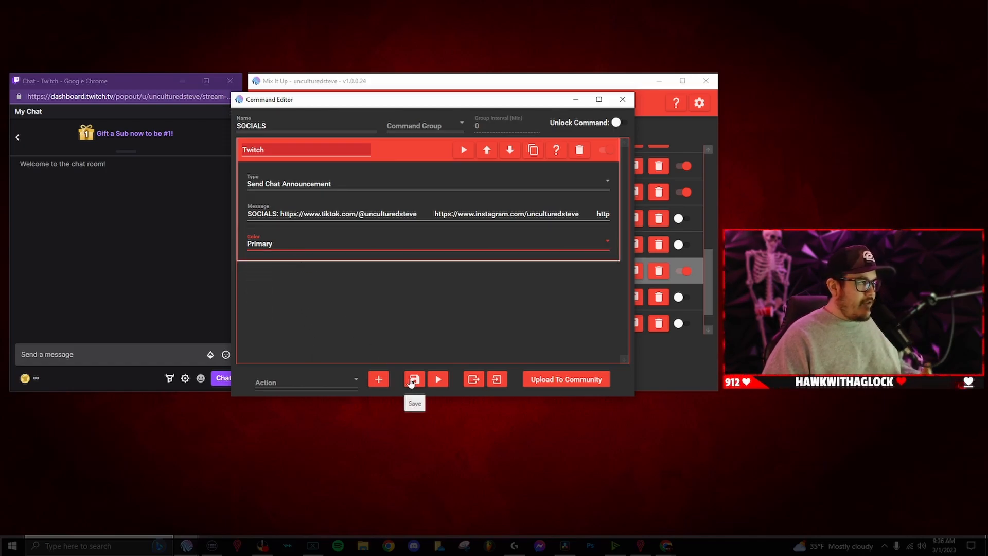
Save the SOCIALS timer and close the Command Editor
{"action": "left_click", "coordinate": [413, 379]}
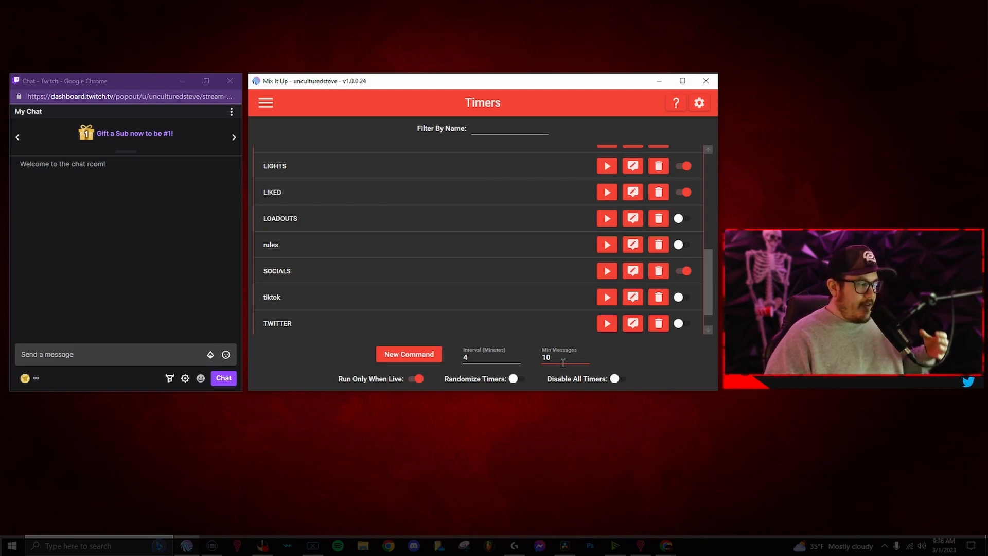
{"action": "mouse_move", "coordinate": [426, 292]}
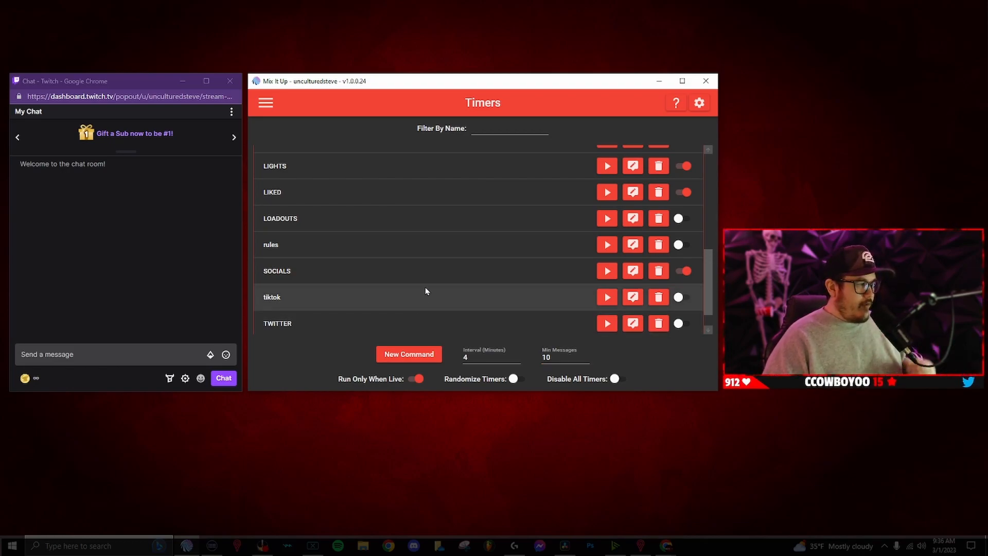
{"action": "left_click", "coordinate": [606, 272]}
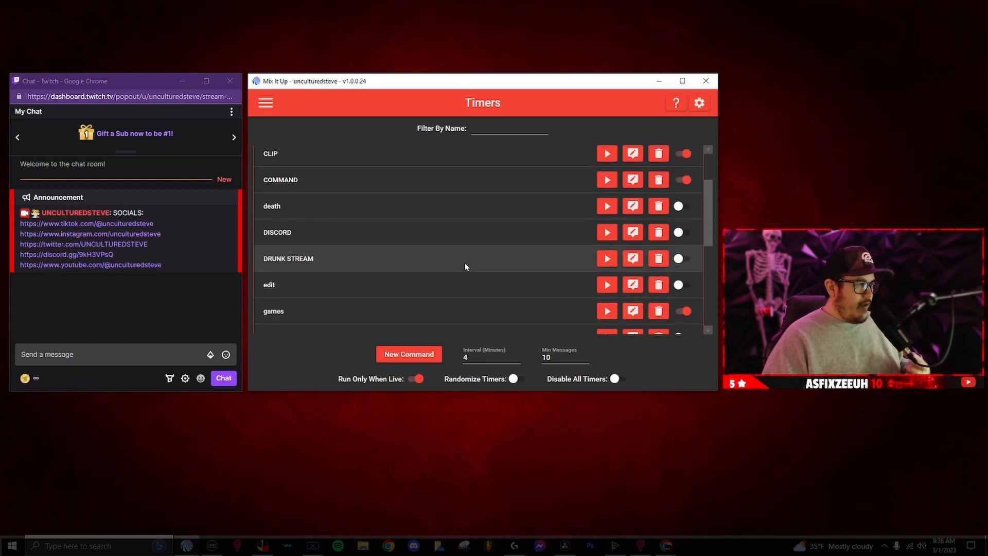
{"action": "left_click", "coordinate": [264, 102]}
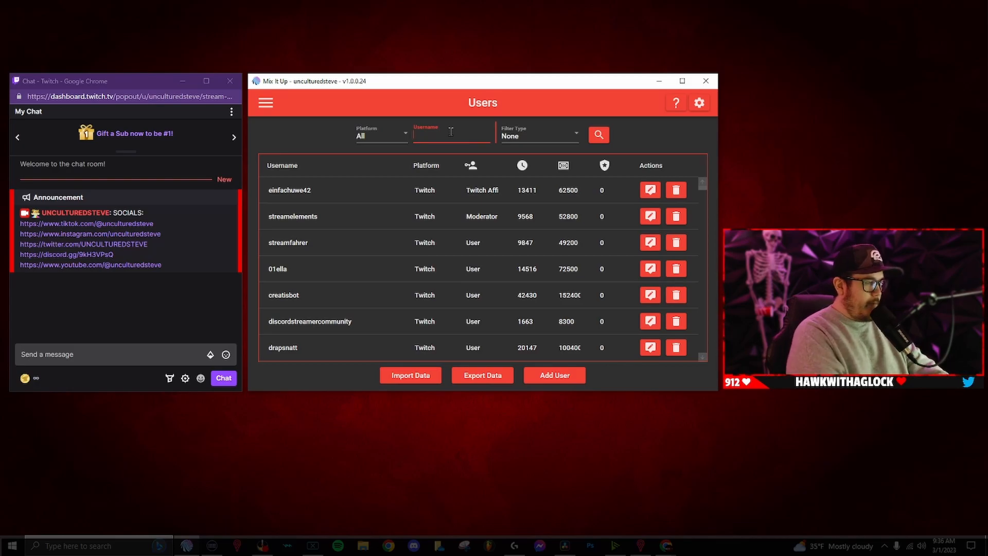
{"action": "type", "text": "ccowboyoo"}
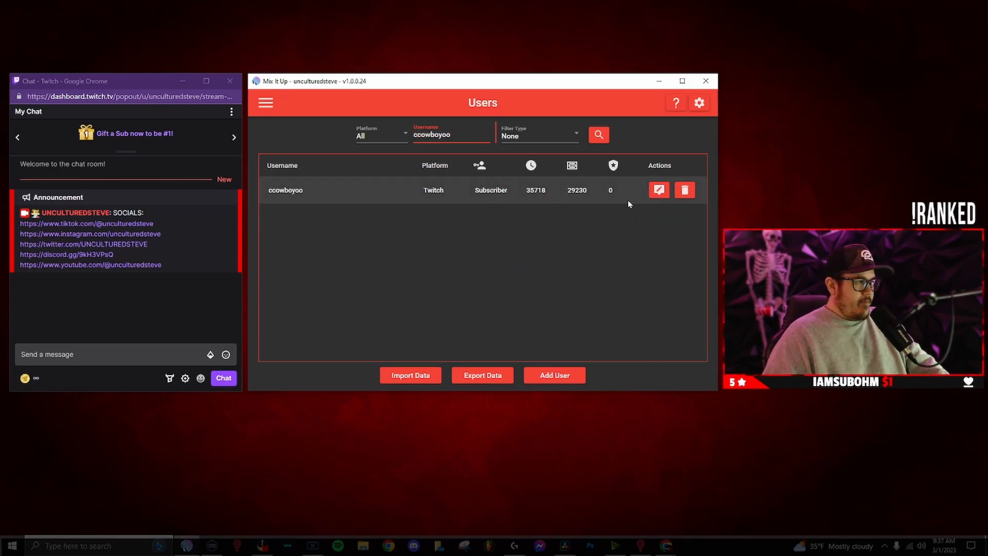
{"action": "left_click", "coordinate": [657, 190]}
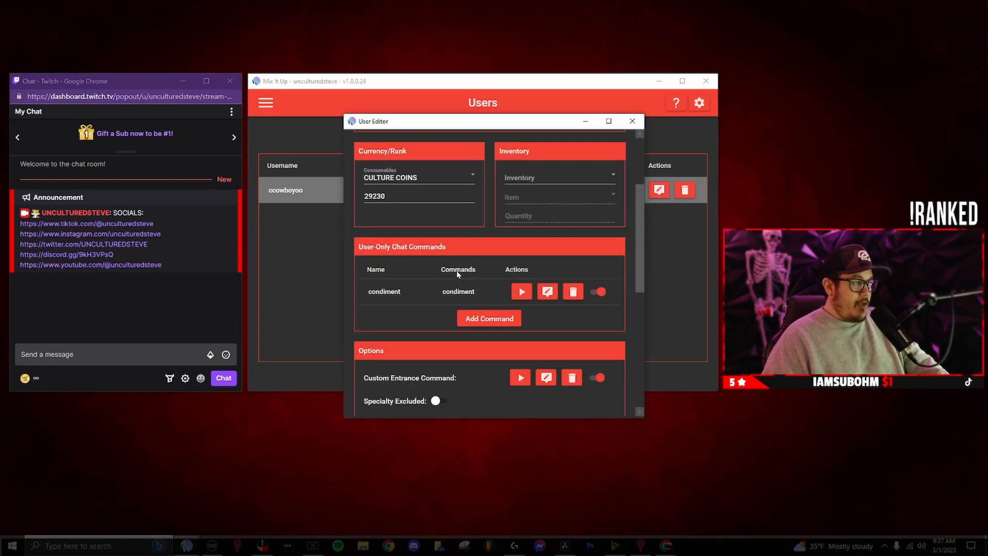
{"action": "mouse_move", "coordinate": [479, 239]}
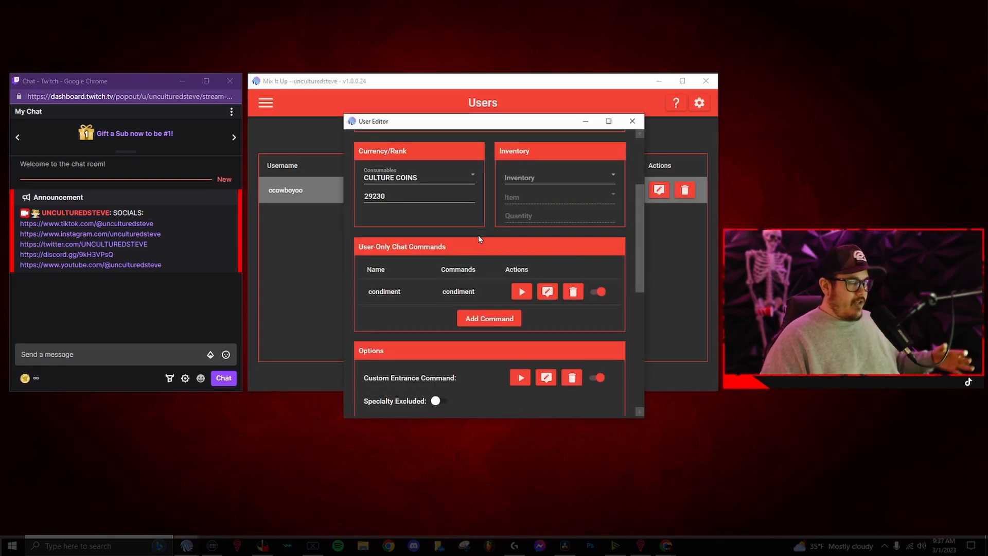
{"action": "scroll", "scroll_direction": "down", "scroll_amount": 3}
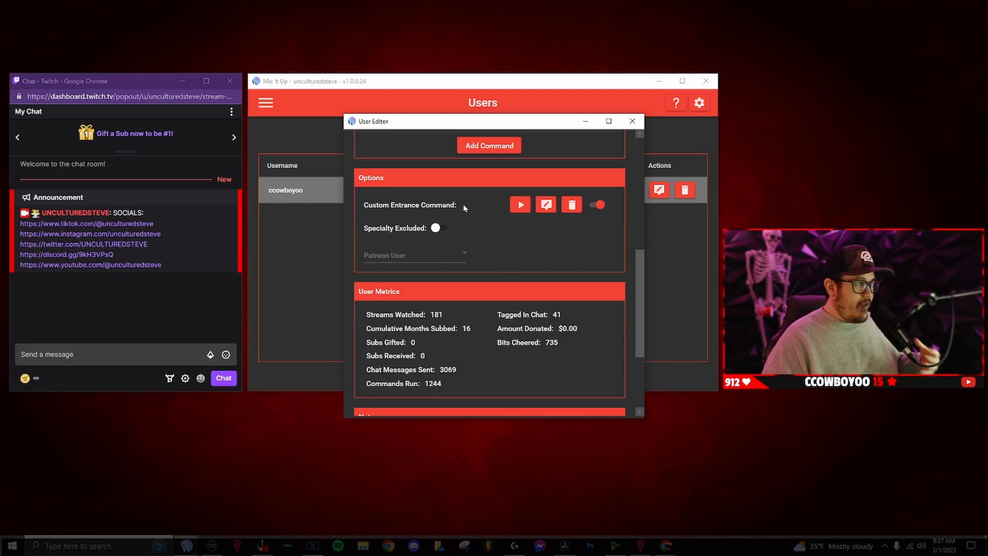
{"action": "mouse_move", "coordinate": [544, 204]}
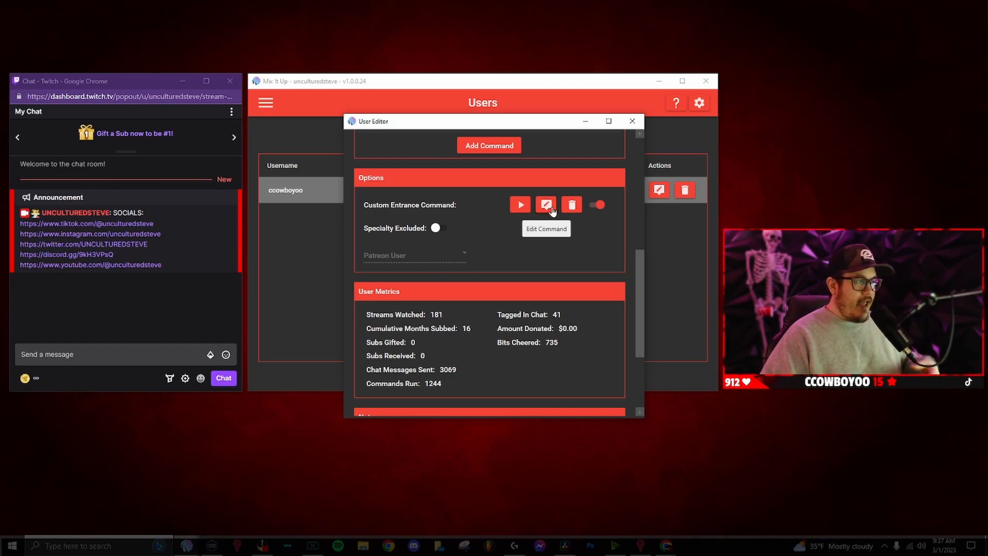
{"action": "left_click", "coordinate": [545, 204]}
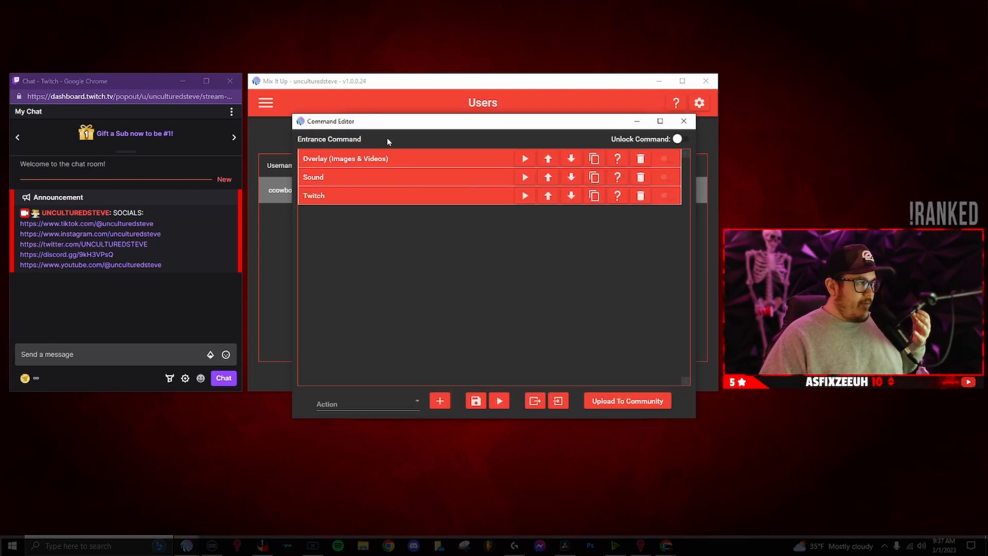
{"action": "left_click", "coordinate": [314, 197]}
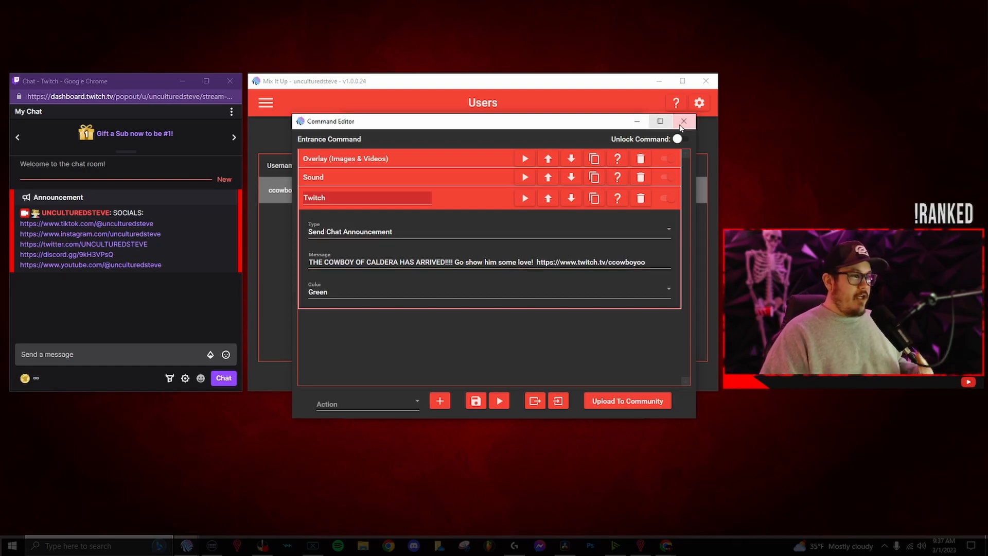
{"action": "left_click", "coordinate": [683, 121]}
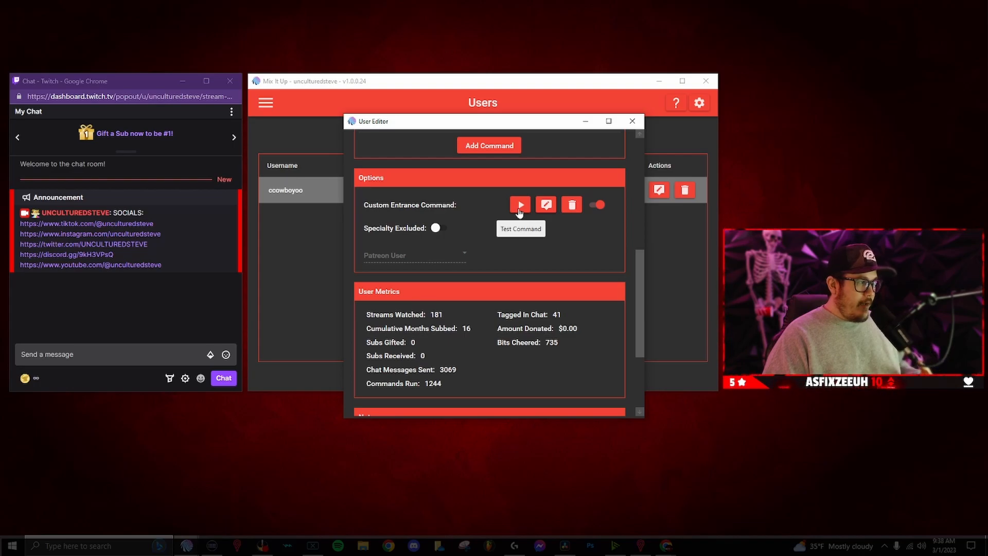
{"action": "left_click", "coordinate": [519, 204]}
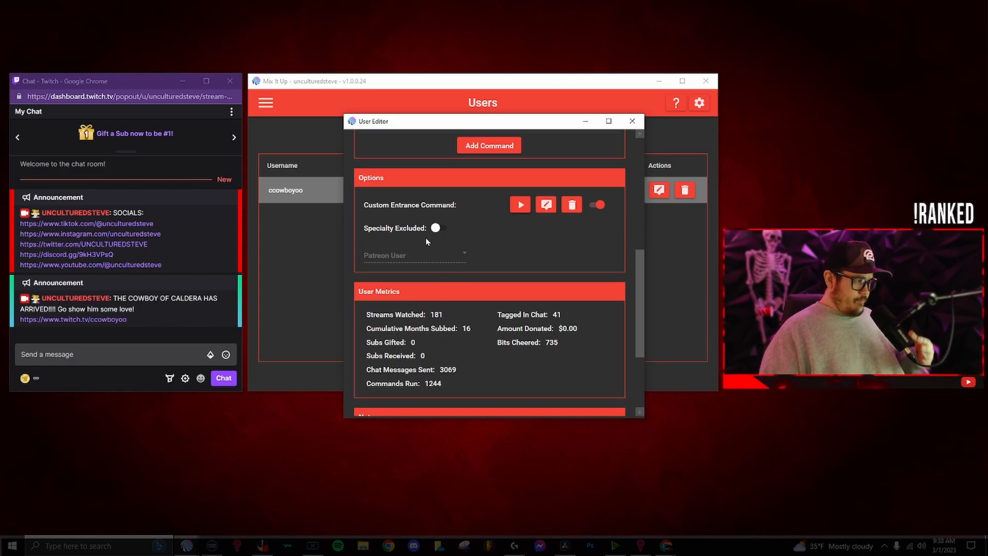
{"action": "mouse_move", "coordinate": [438, 227]}
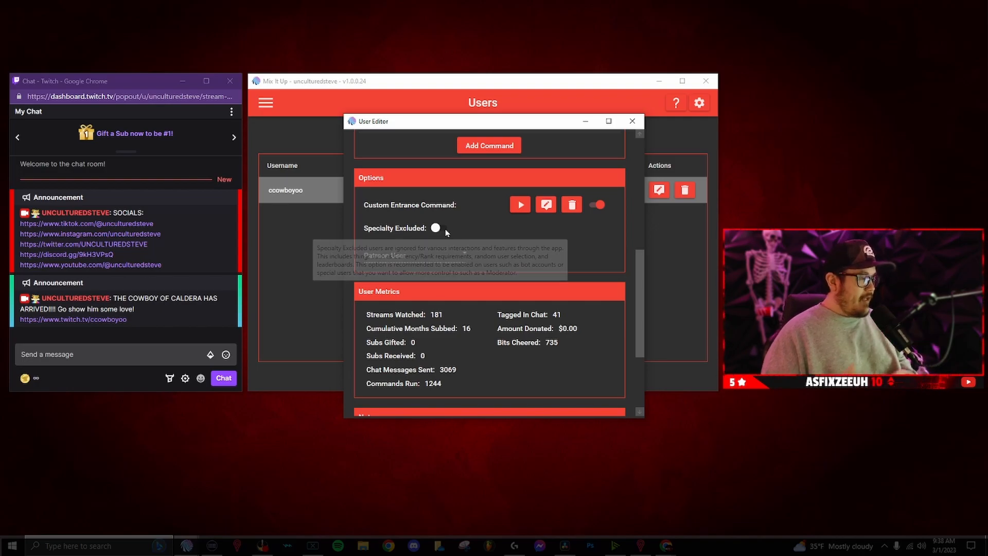
{"action": "mouse_move", "coordinate": [381, 121]}
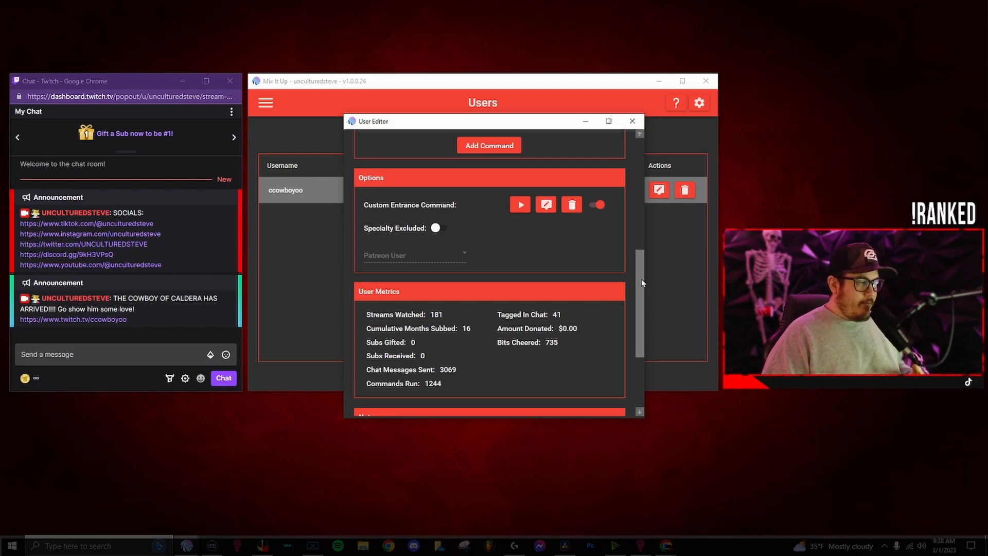
{"action": "left_click", "coordinate": [632, 121]}
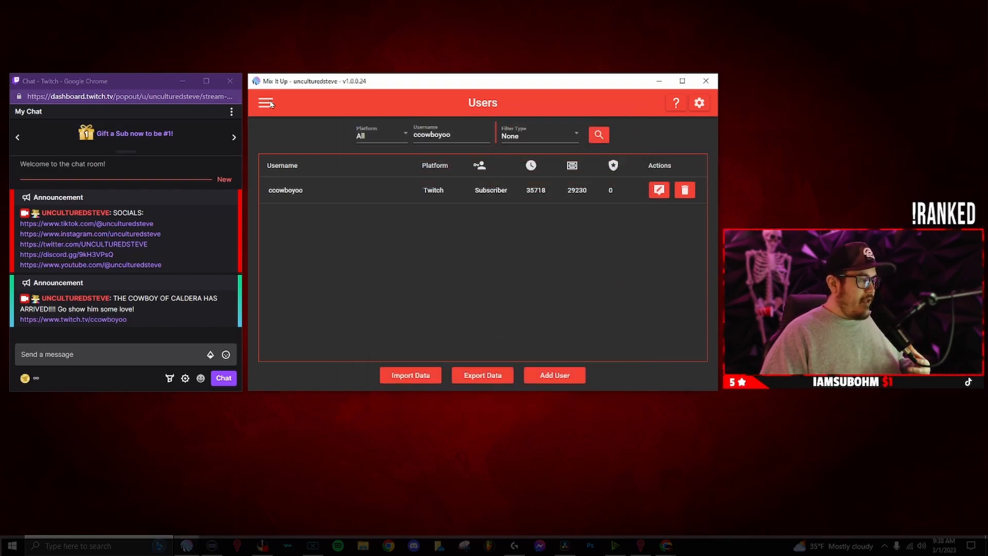
Go to Action Groups and edit the inspirational timer group
{"action": "left_click", "coordinate": [267, 103]}
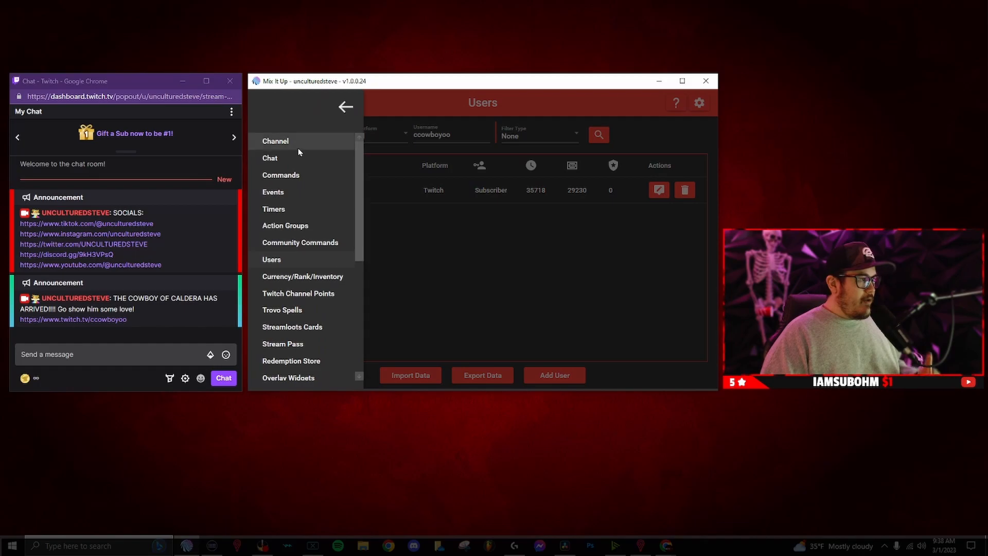
{"action": "mouse_move", "coordinate": [314, 186]}
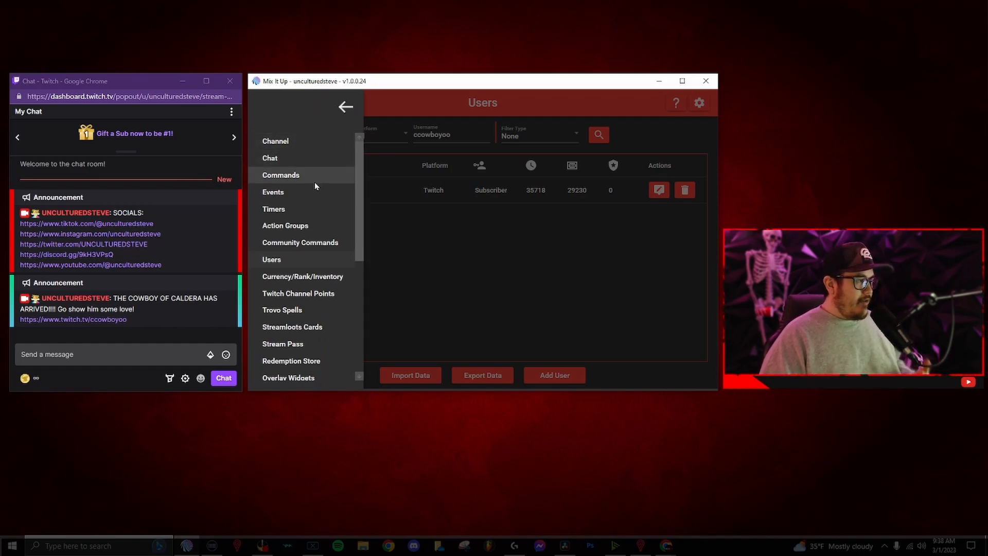
{"action": "mouse_move", "coordinate": [317, 226]}
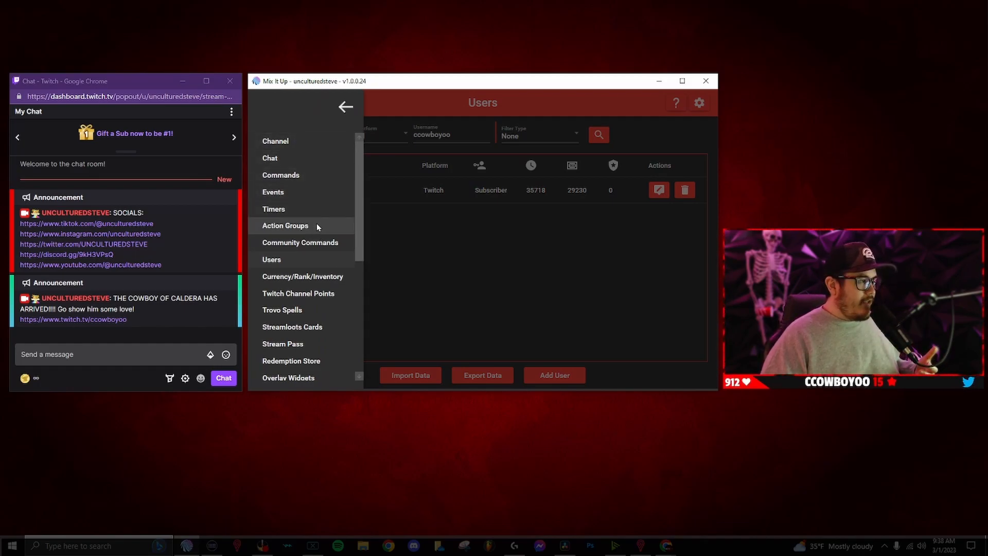
{"action": "left_click", "coordinate": [284, 225]}
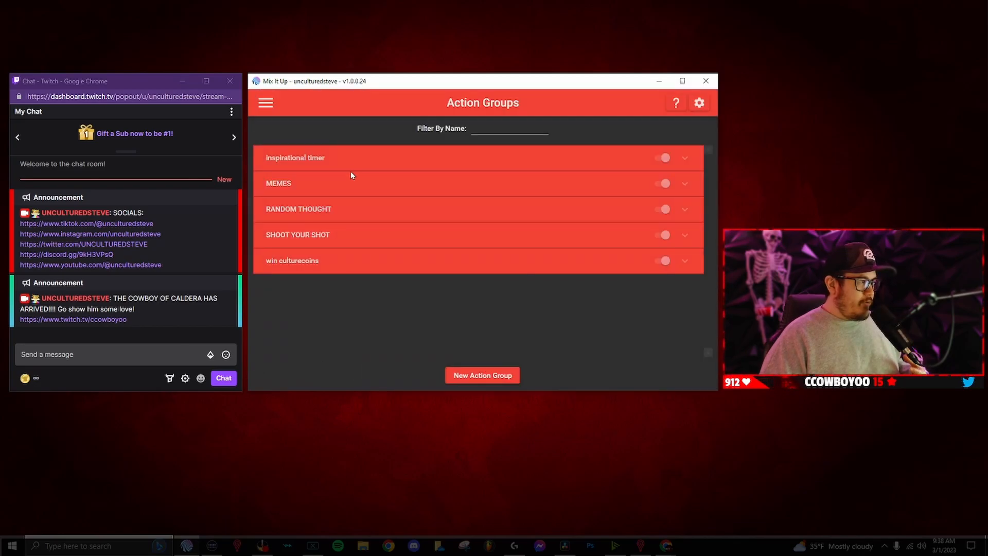
{"action": "left_click", "coordinate": [684, 157]}
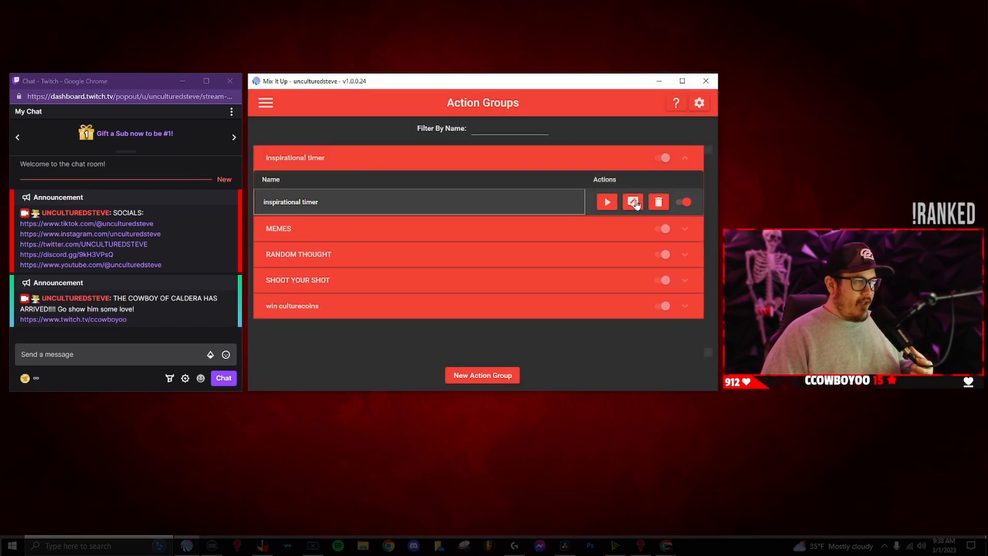
{"action": "left_click", "coordinate": [632, 201]}
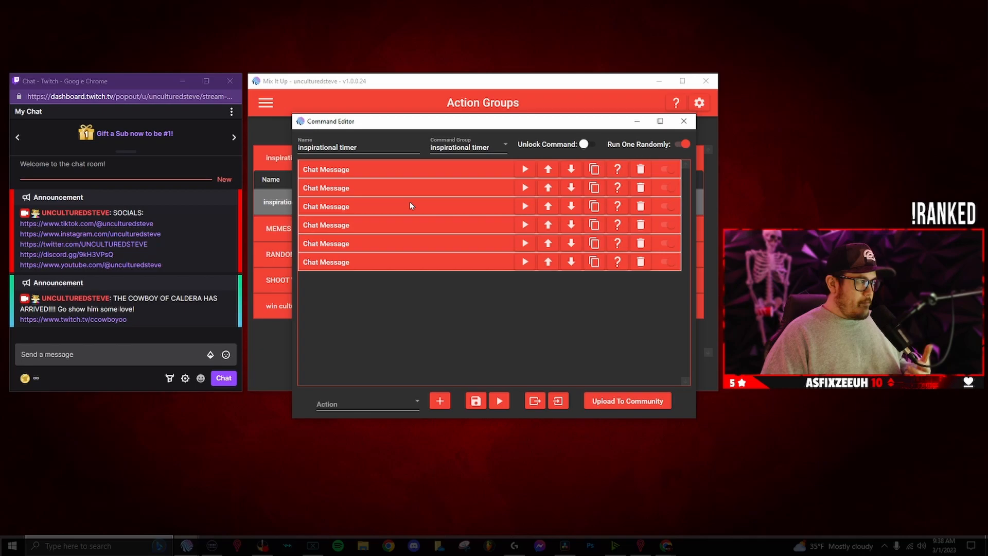
Expand and collapse a Chat Message action to read its quote, then close the editor
{"action": "left_click", "coordinate": [326, 169]}
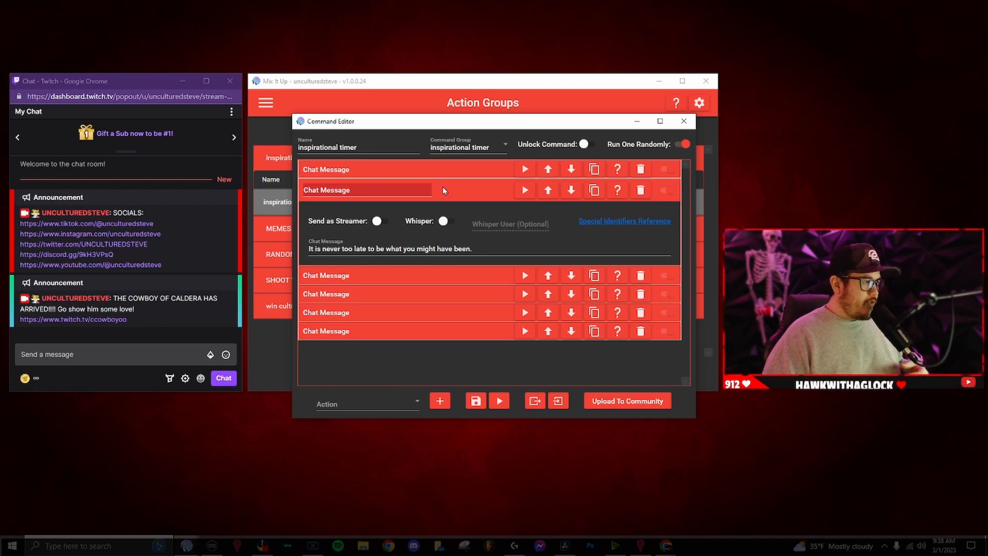
{"action": "left_click", "coordinate": [366, 190]}
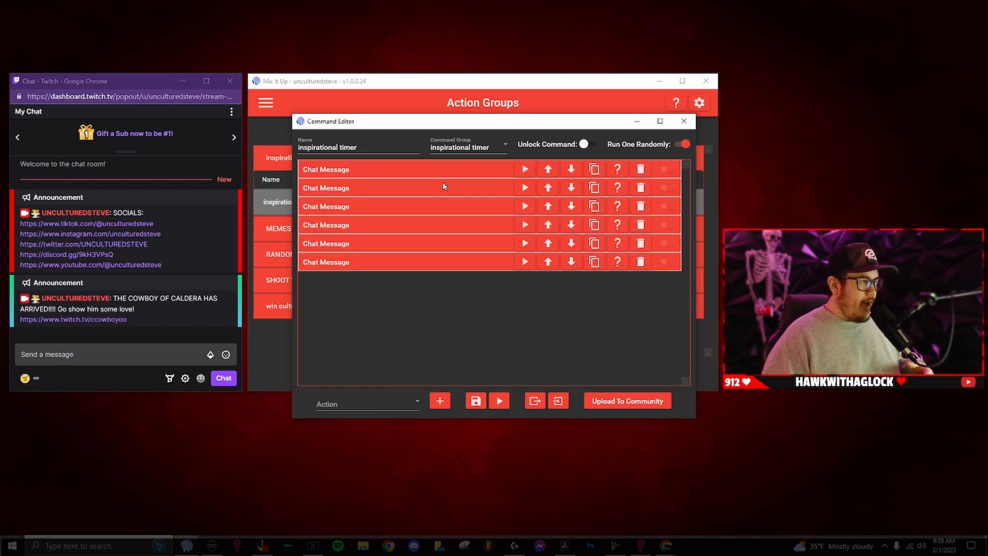
{"action": "left_click", "coordinate": [325, 169]}
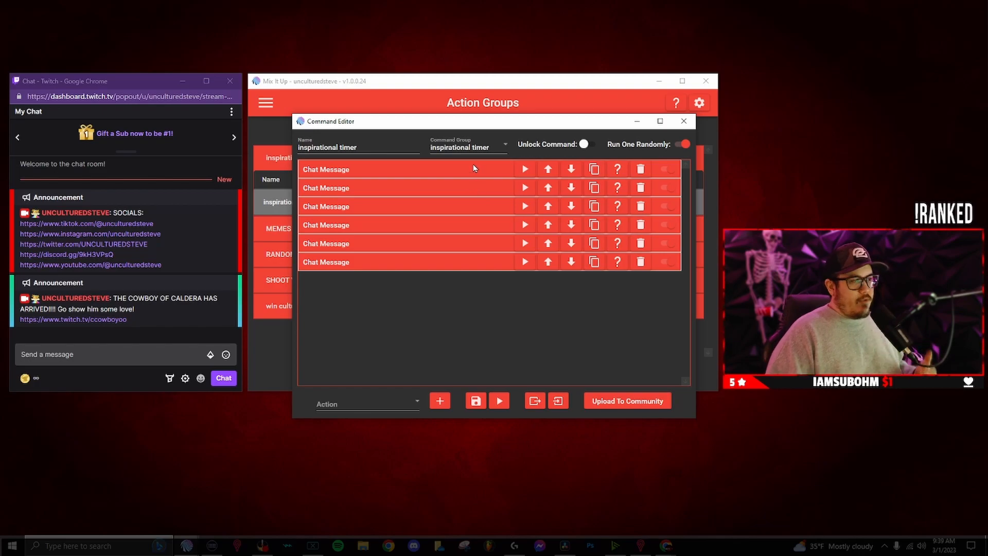
{"action": "left_click", "coordinate": [325, 168]}
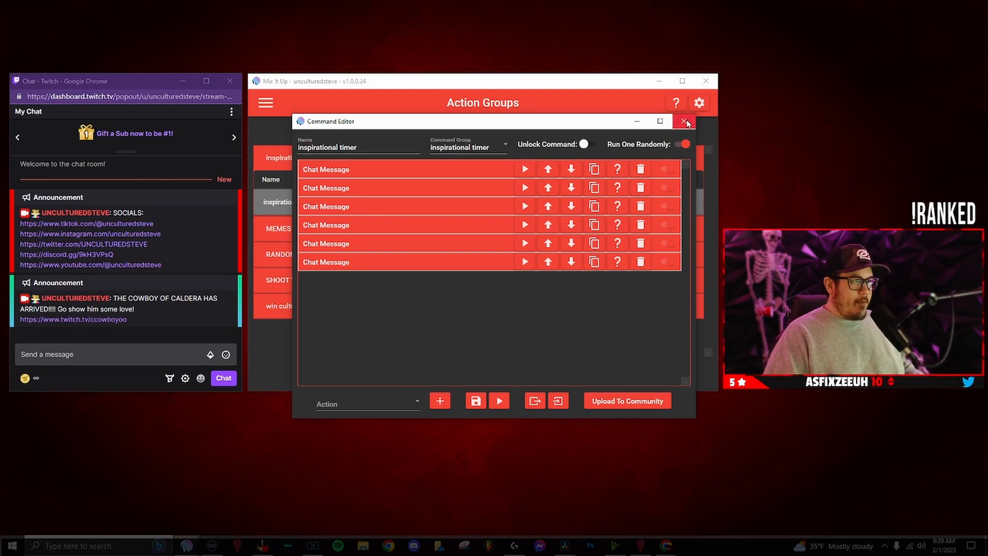
{"action": "left_click", "coordinate": [685, 121]}
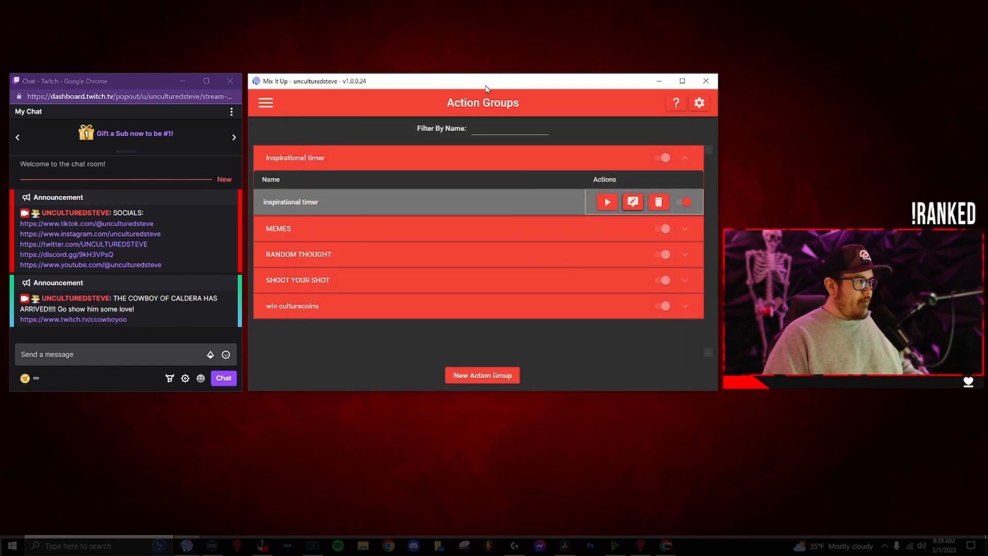